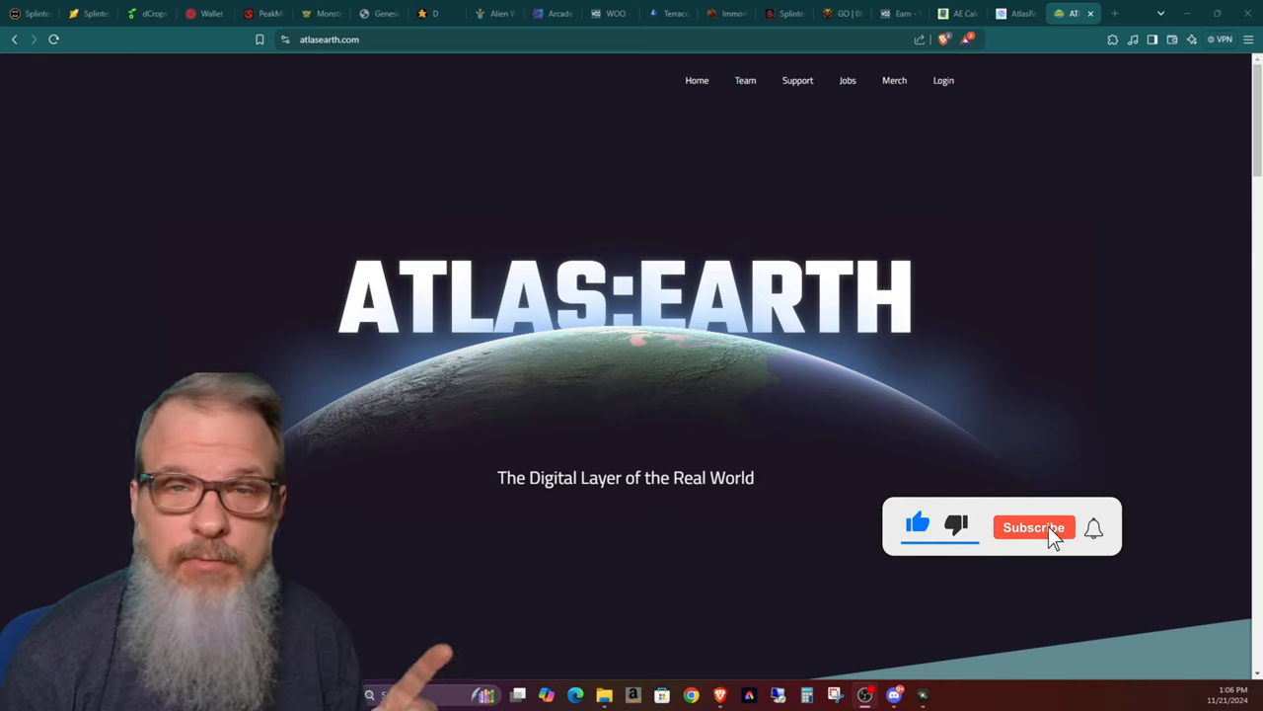
Step: Open the Atlas Reality T&C document and scroll to Section 12, Cash Back Rewards and Cashing Out
left_click(1033, 526)
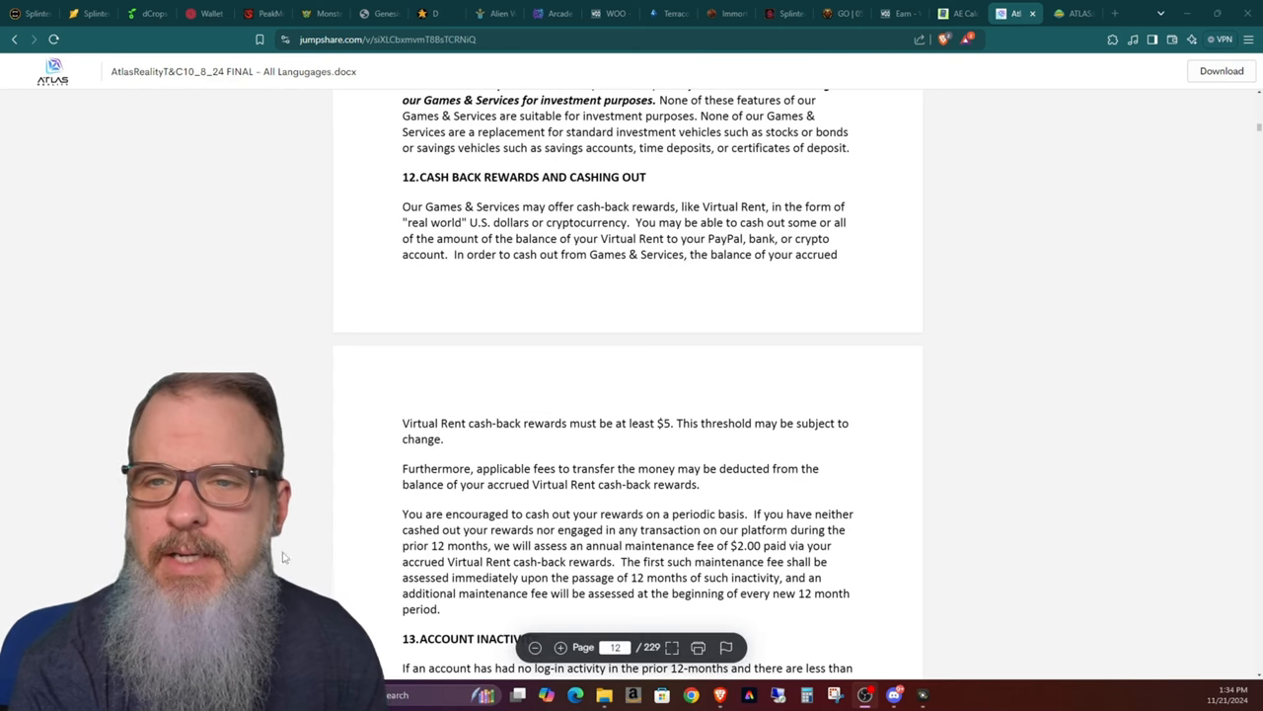
scroll("down", 3)
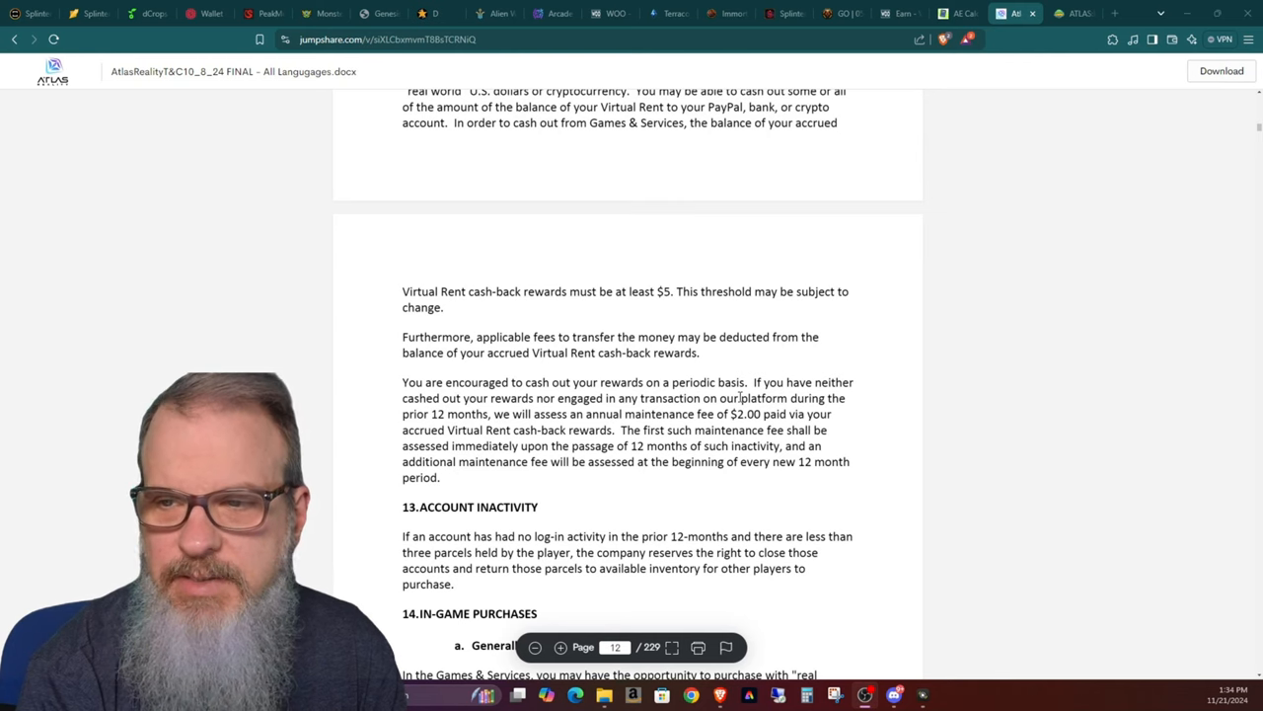
mouse_move(538, 415)
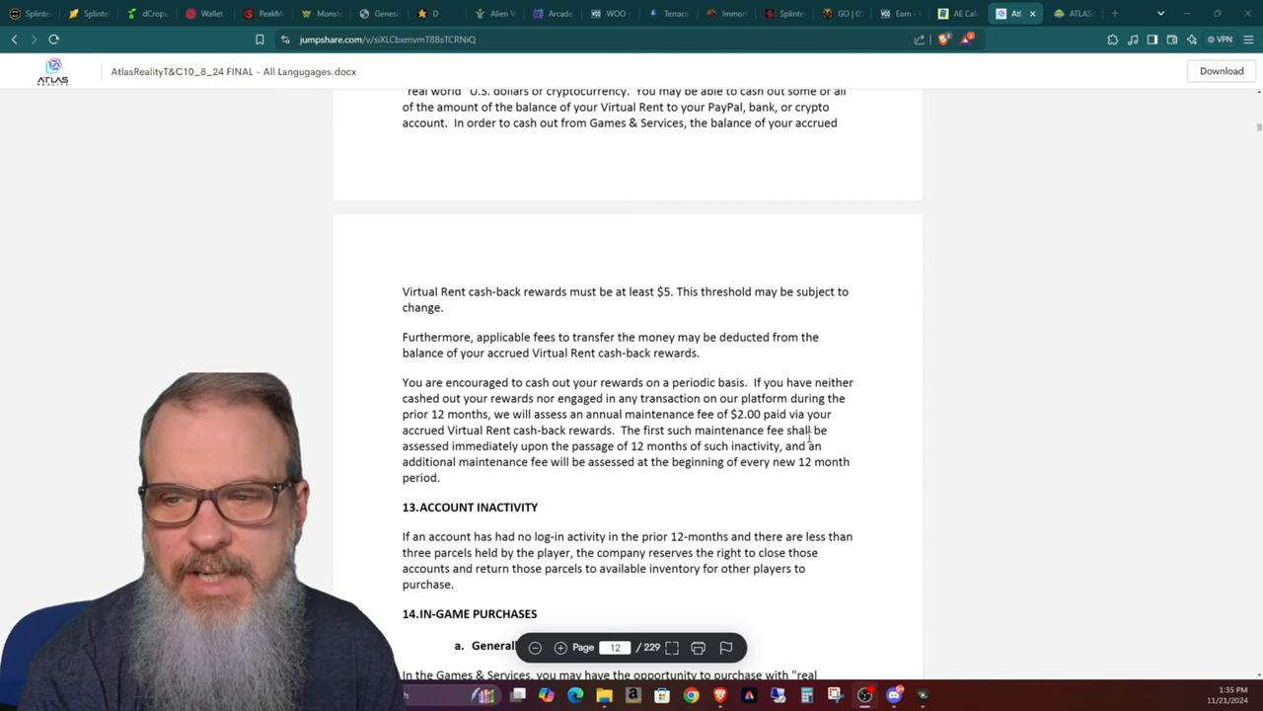
mouse_move(566, 458)
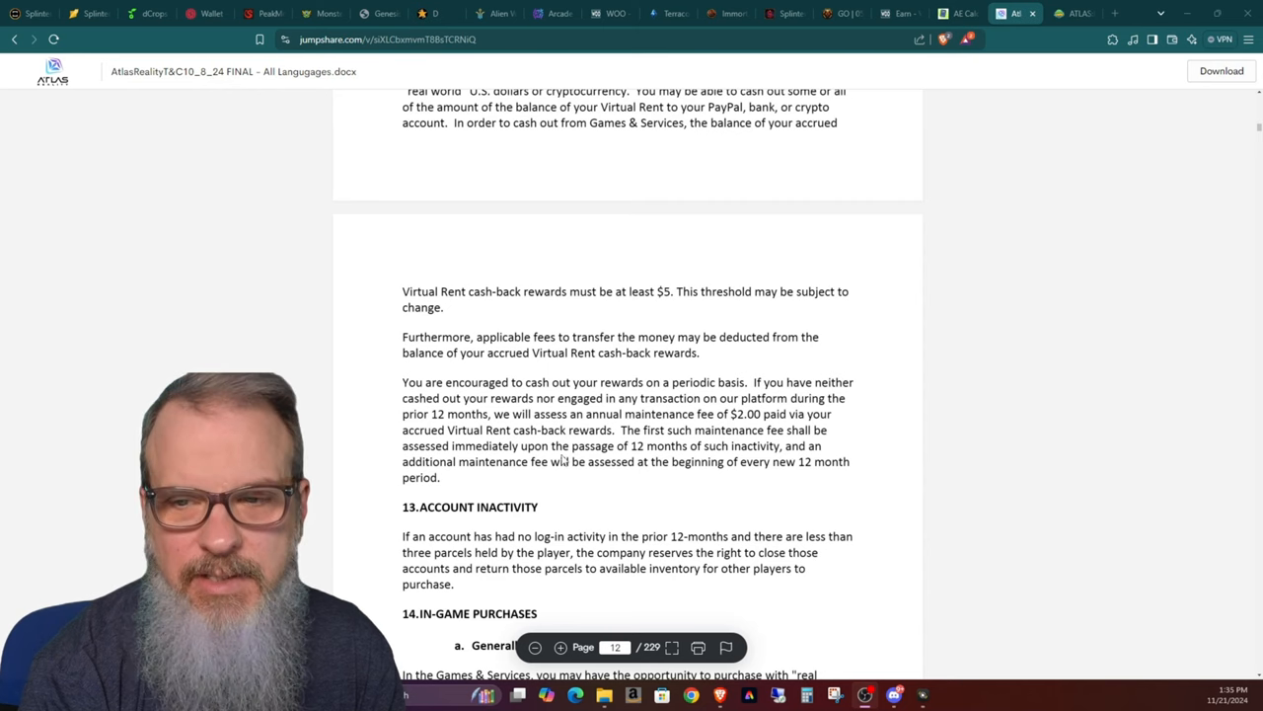